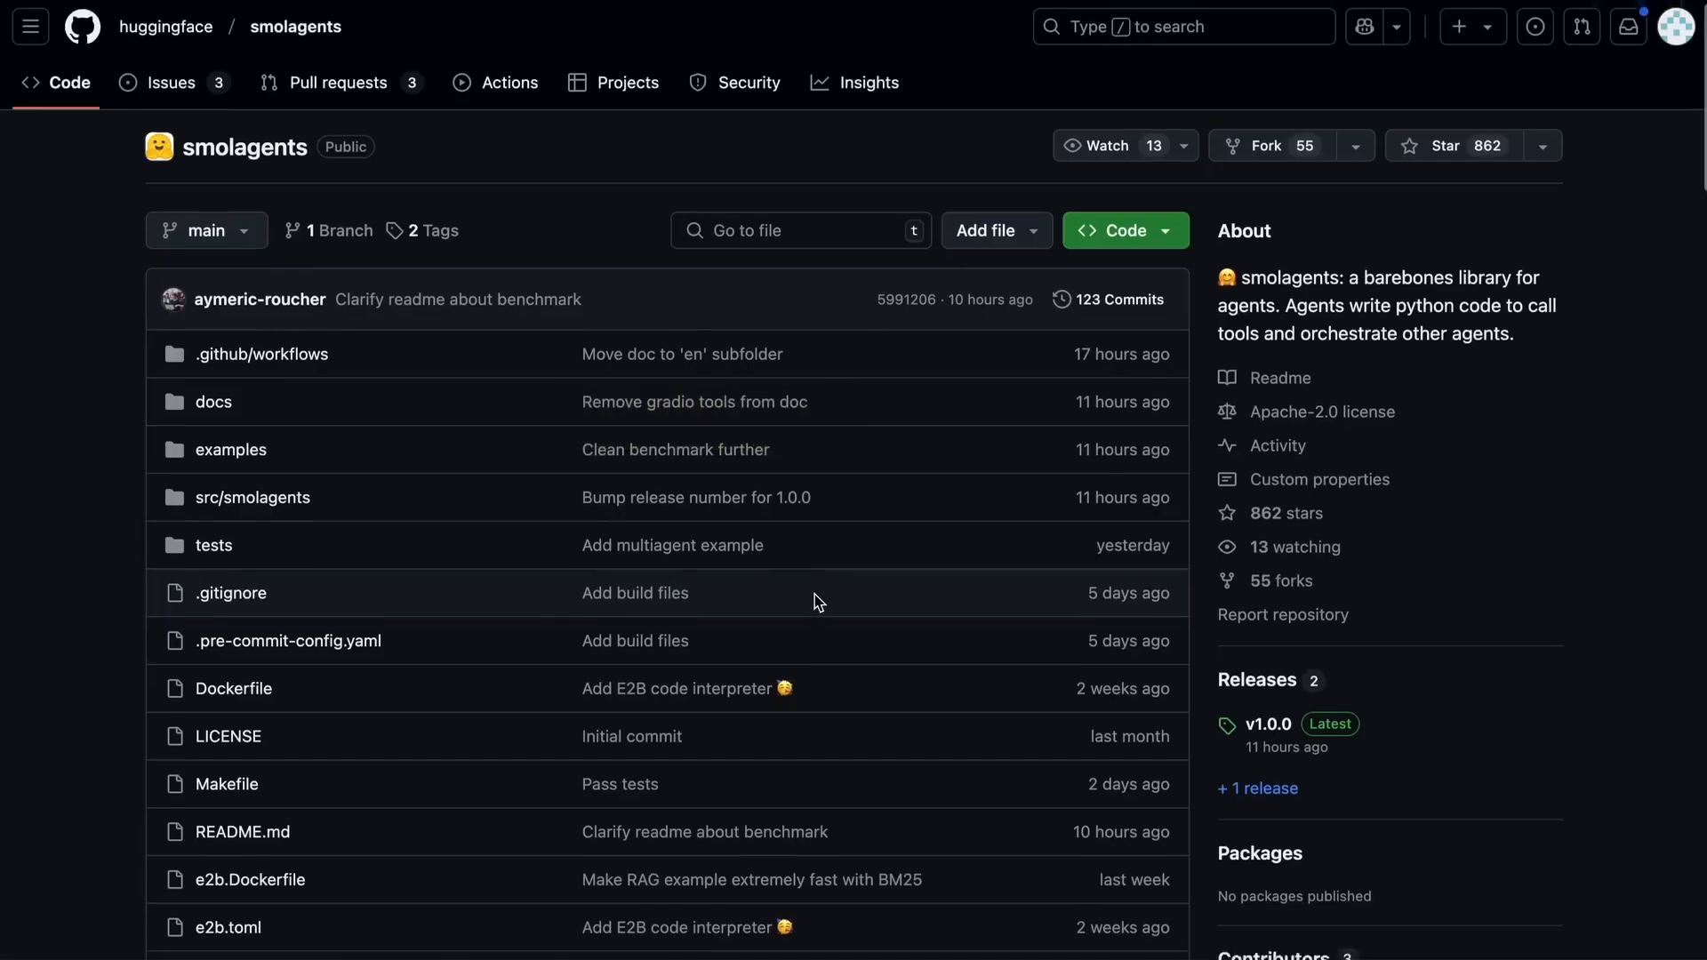
{"action": "scroll", "scroll_direction": "down", "scroll_amount": 3}
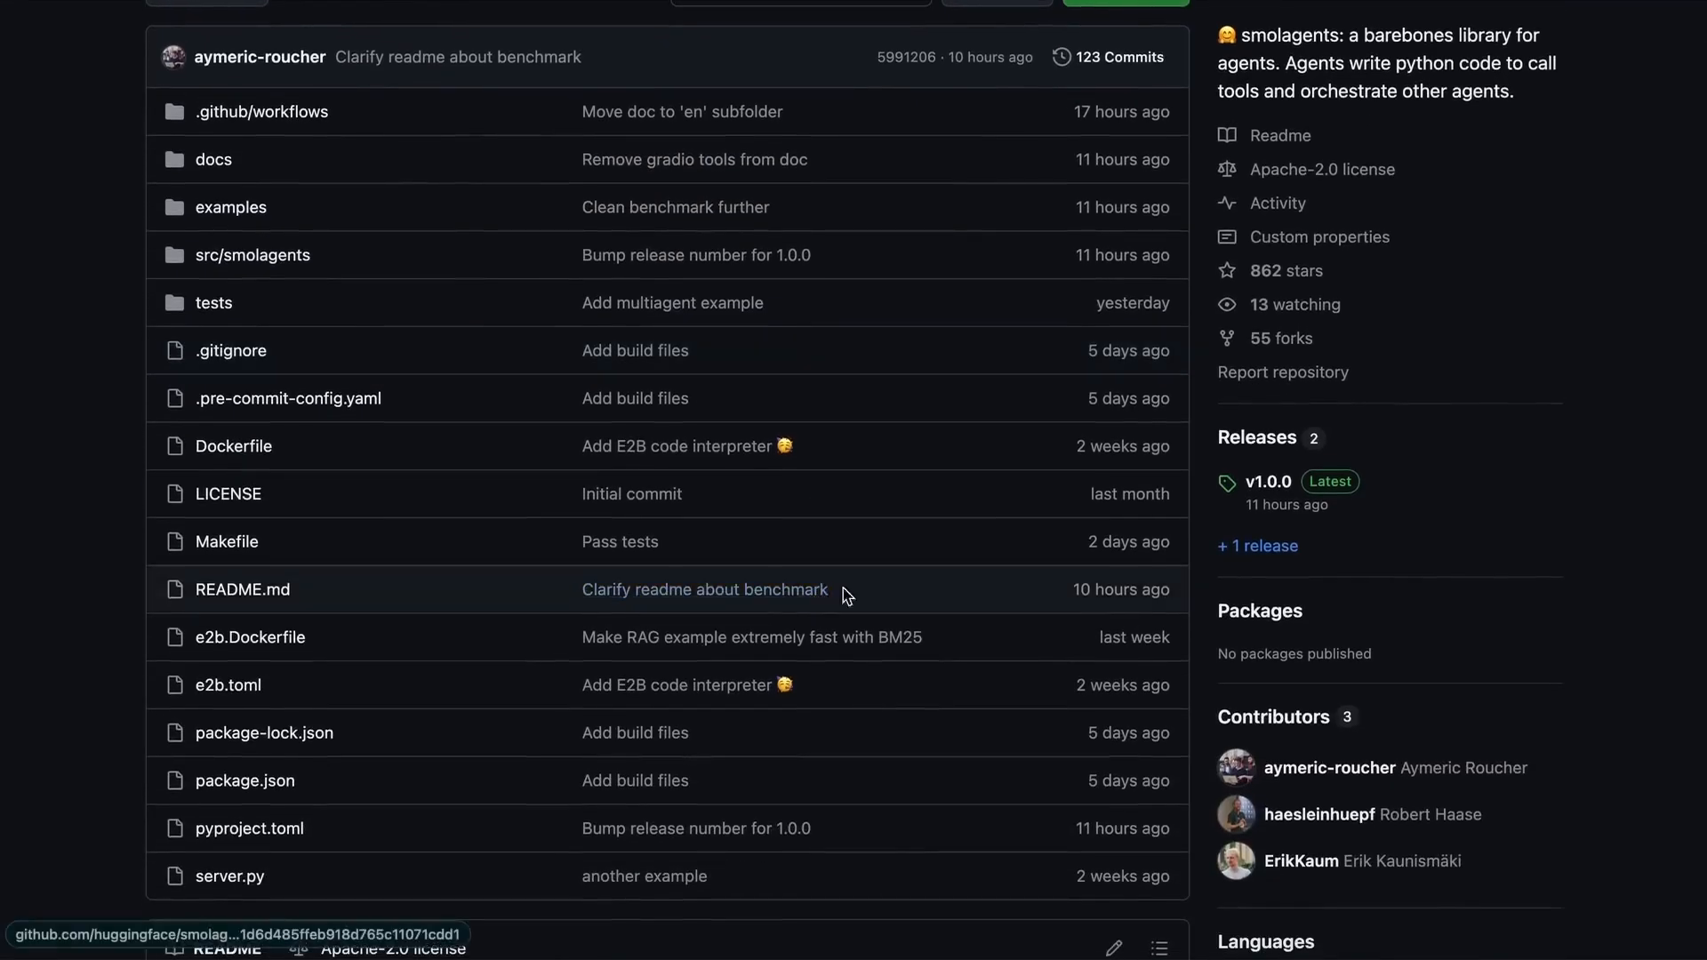